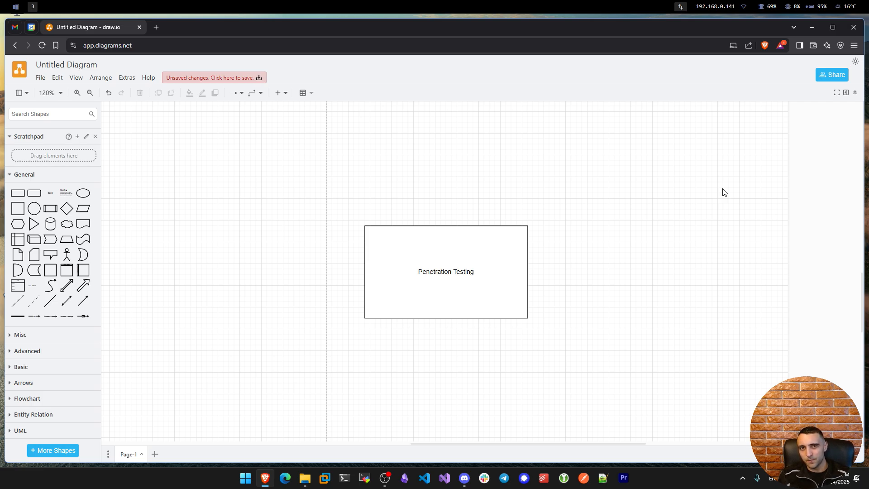
Nudge the 'Penetration Testing' box slightly up and to the right, then deselect it.
left_click(445, 271)
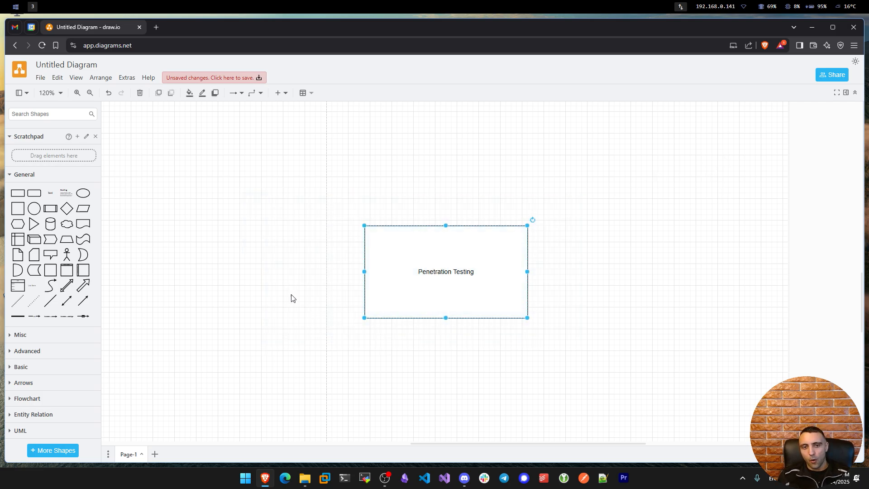
left_click(280, 220)
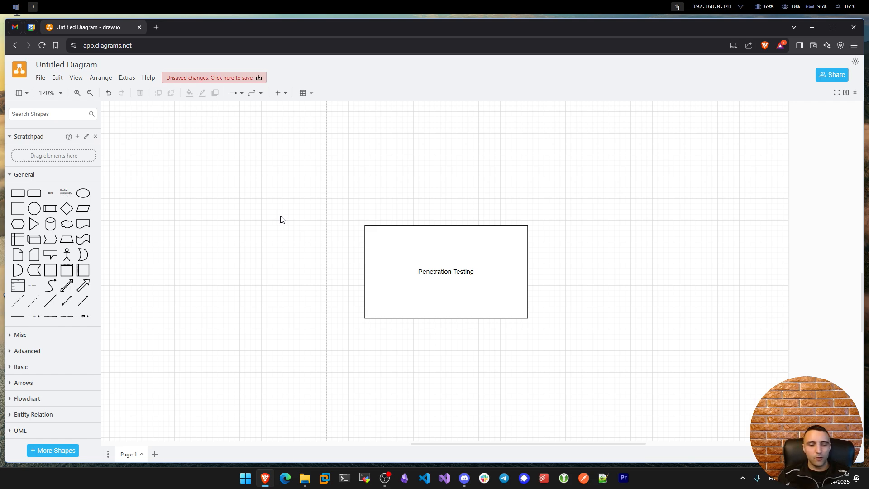
mouse_move(294, 205)
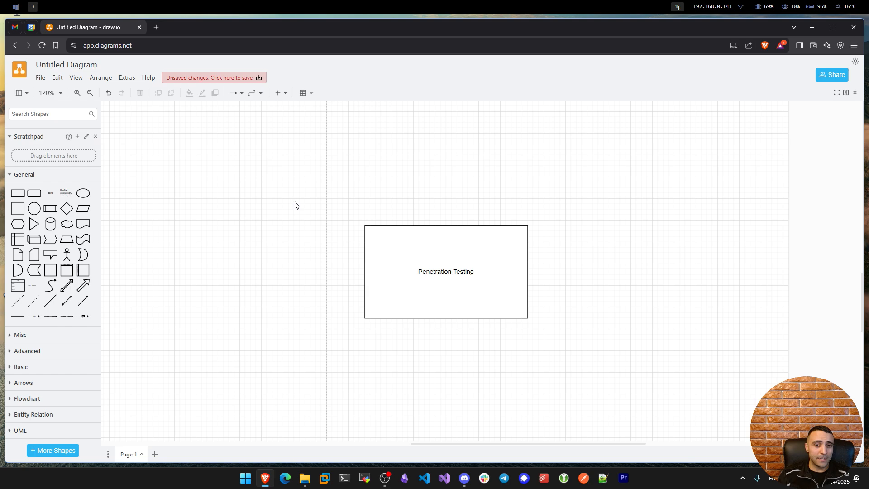
mouse_move(305, 194)
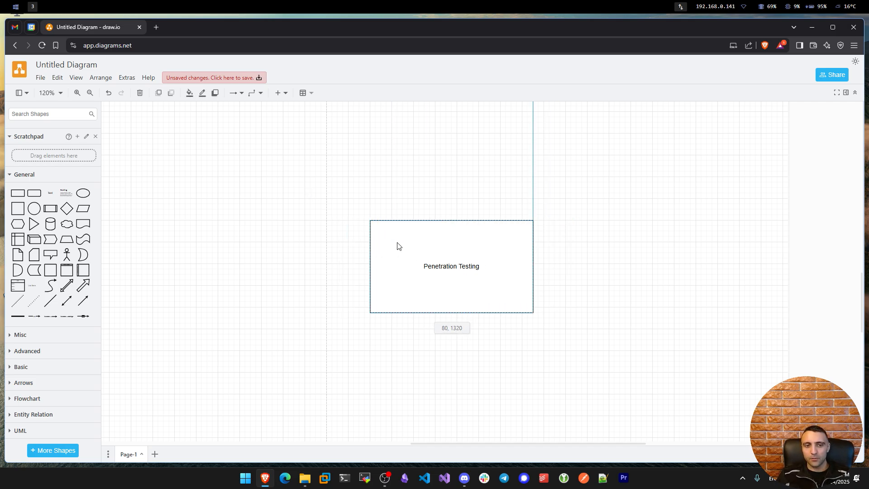
left_click(451, 266)
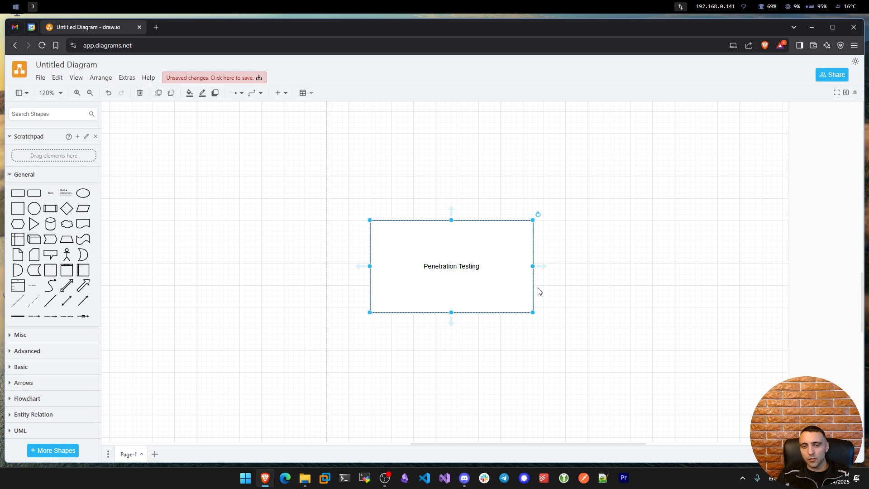
mouse_move(508, 288)
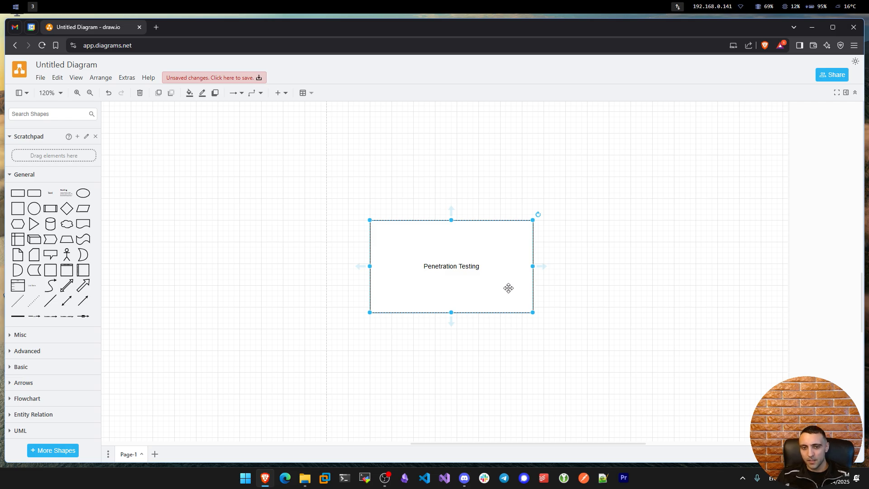
mouse_move(516, 299)
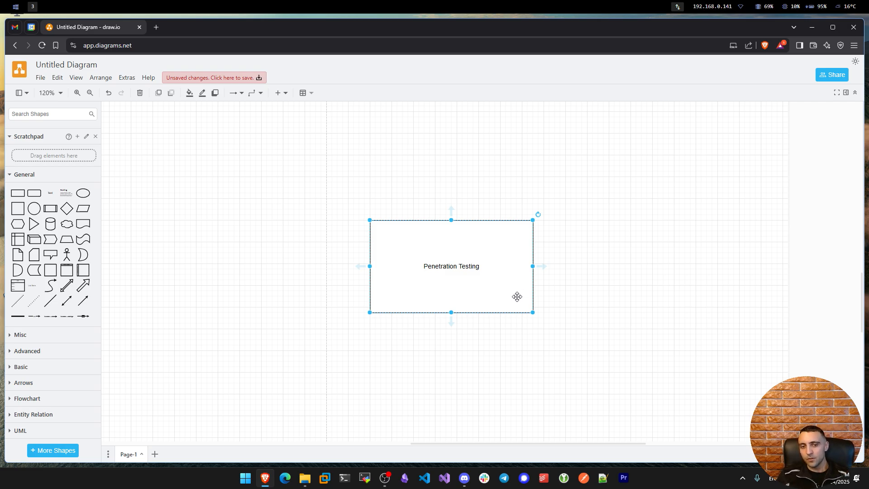
mouse_move(524, 280)
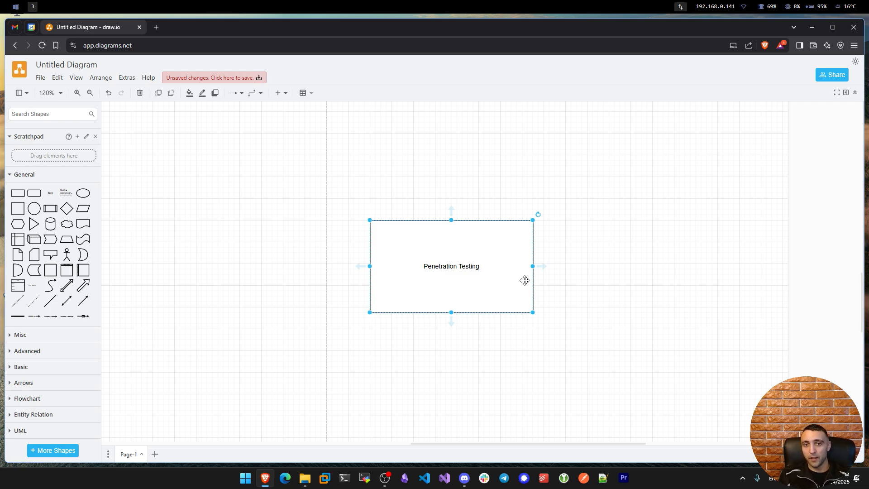
left_click(298, 223)
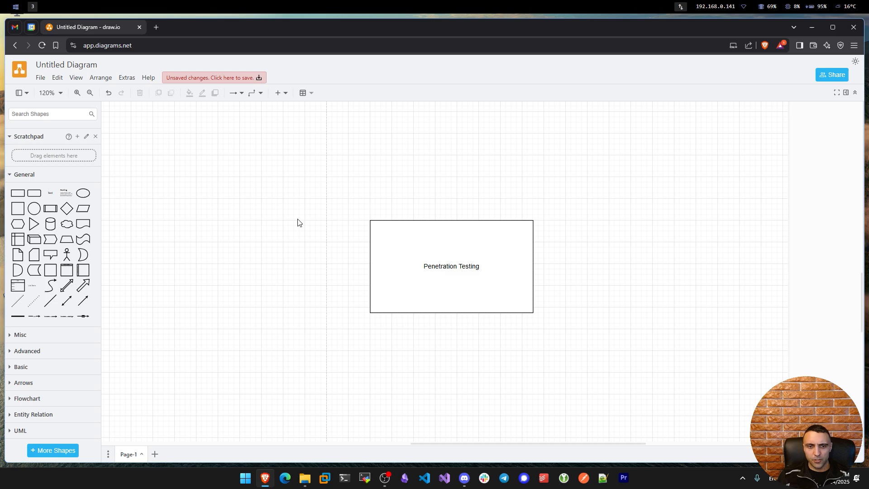
mouse_move(332, 233)
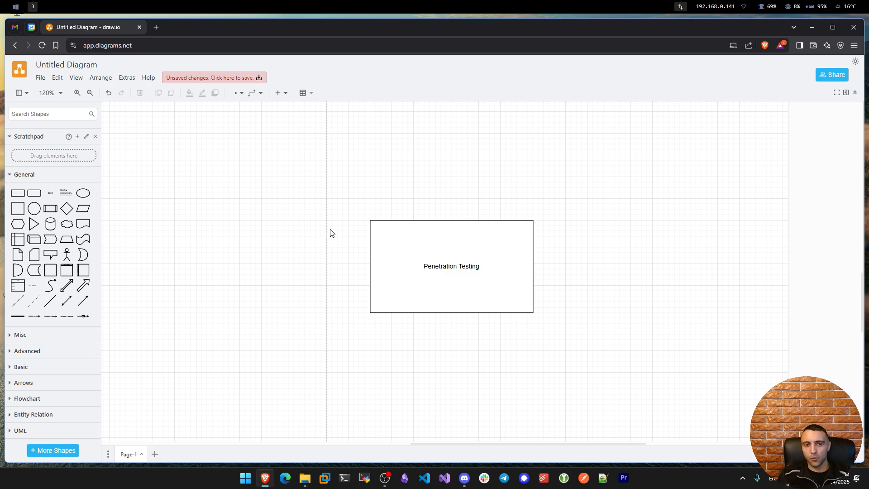
left_click(451, 266)
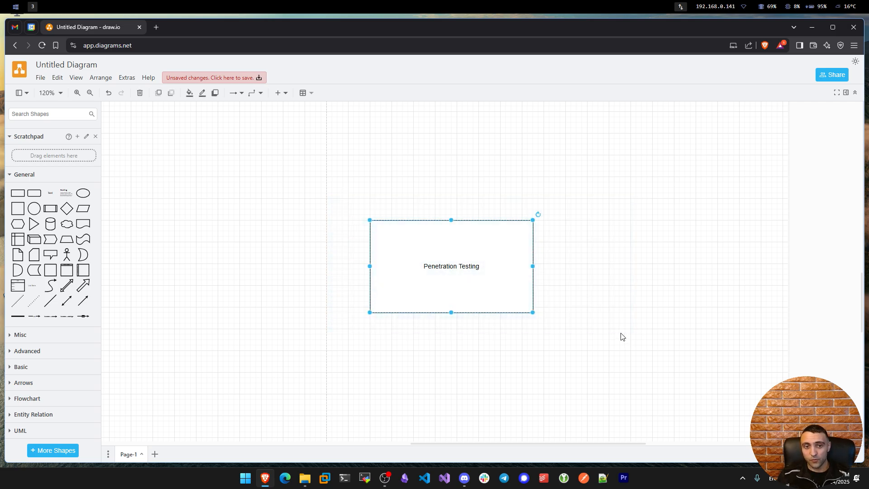
Add a 'Learn Coding' box to the left, linked by an arrow from 'Penetration Testing'.
left_click(583, 343)
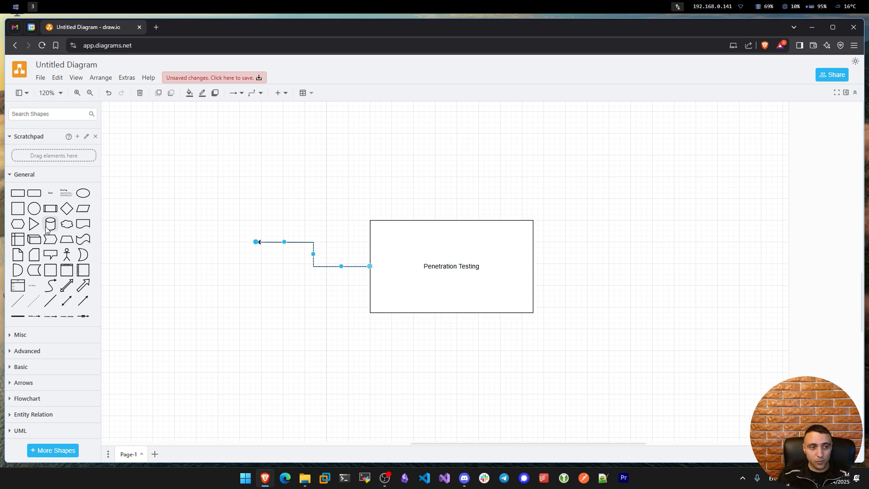
type("Learn Coding")
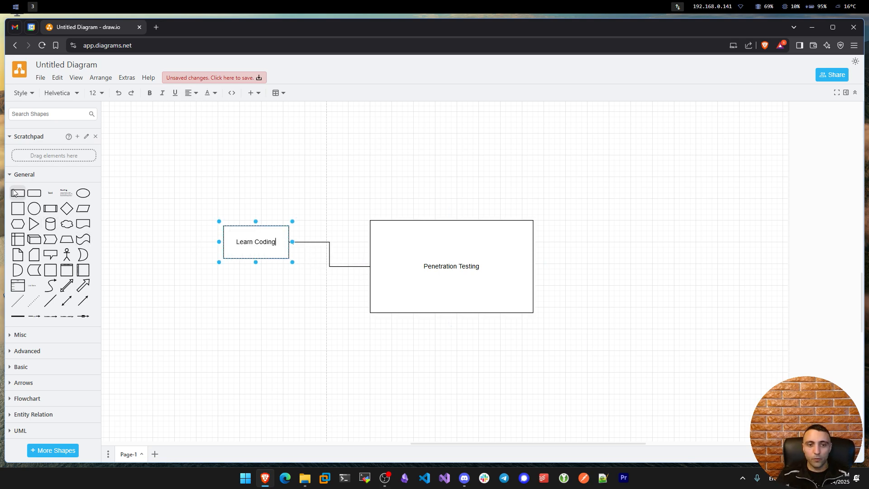
left_click(451, 266)
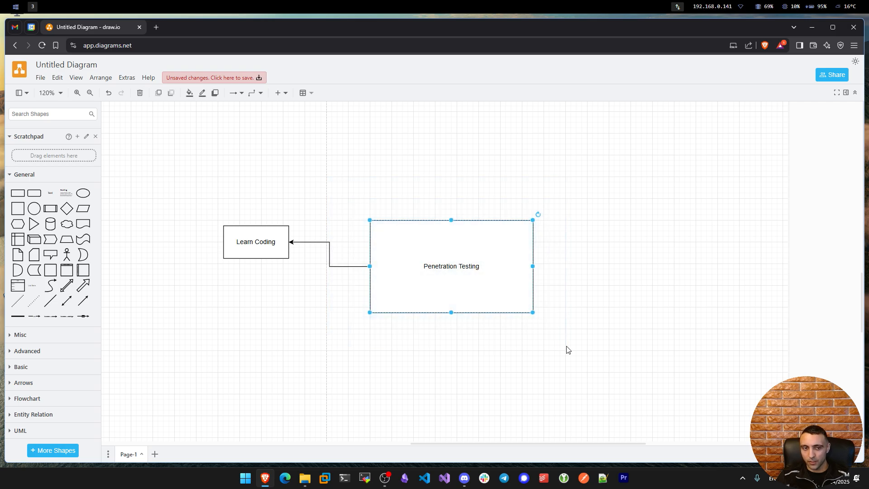
mouse_move(285, 165)
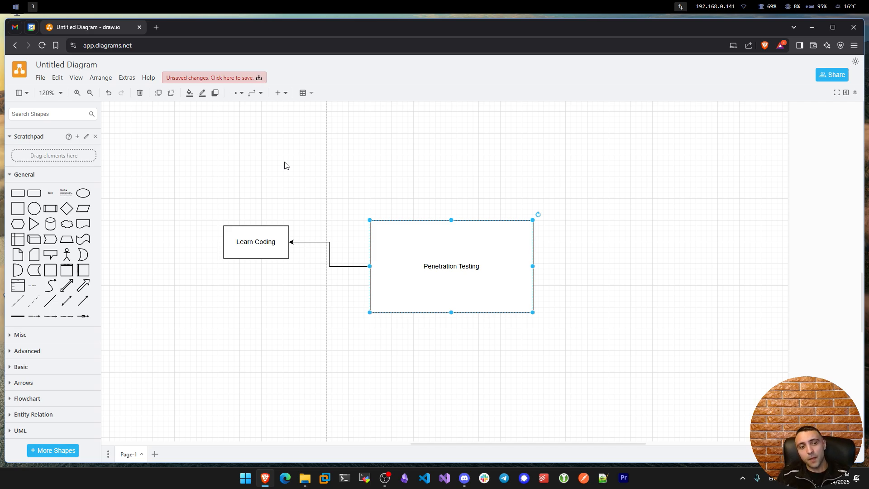
mouse_move(637, 332)
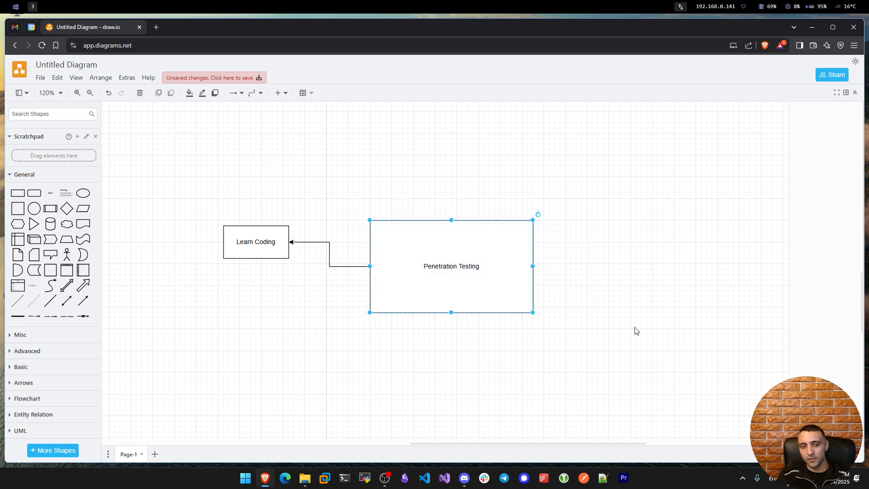
mouse_move(600, 324)
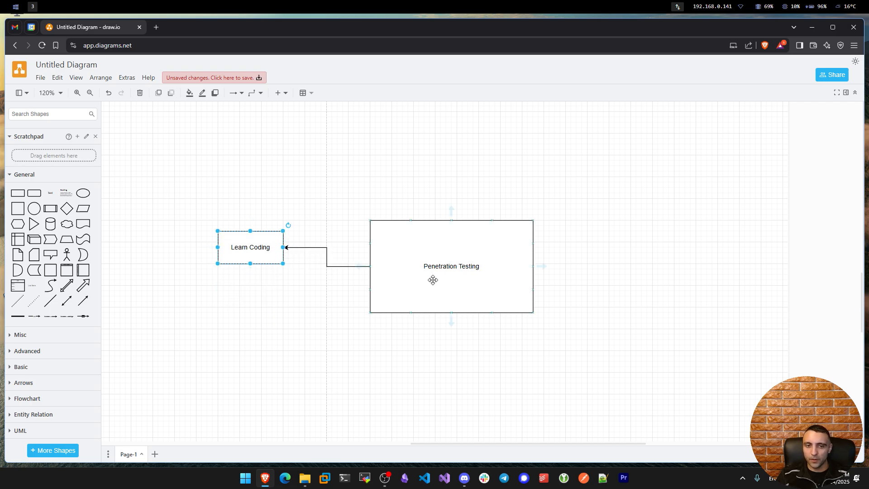
left_click(201, 211)
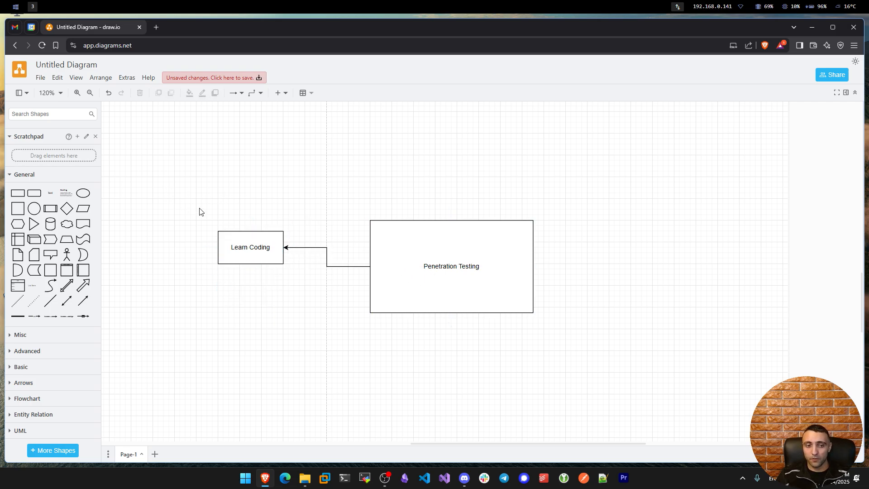
left_click(250, 246)
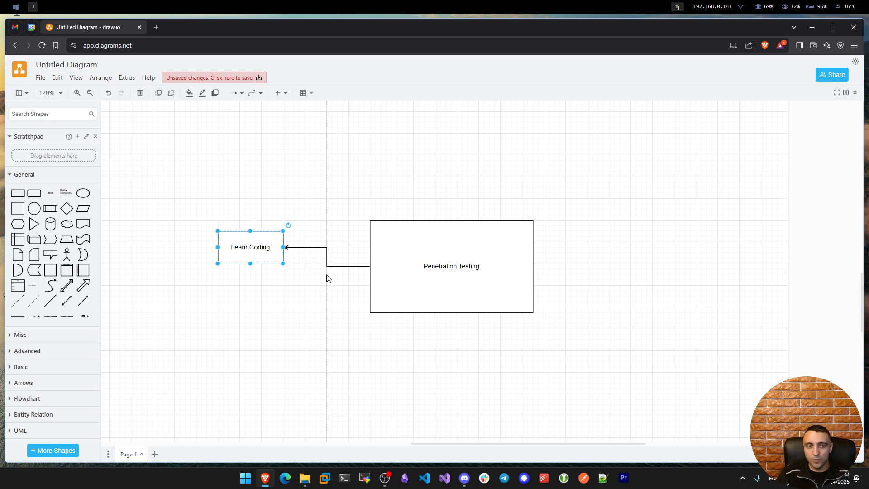
left_click(302, 206)
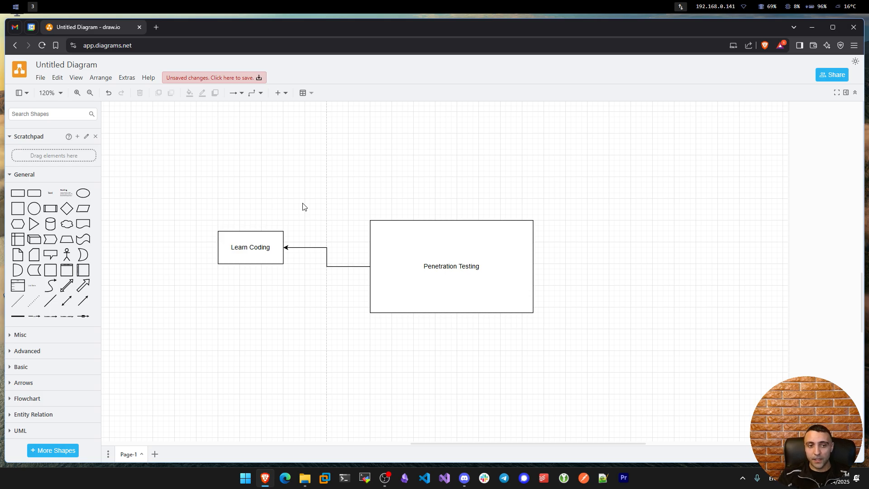
mouse_move(569, 197)
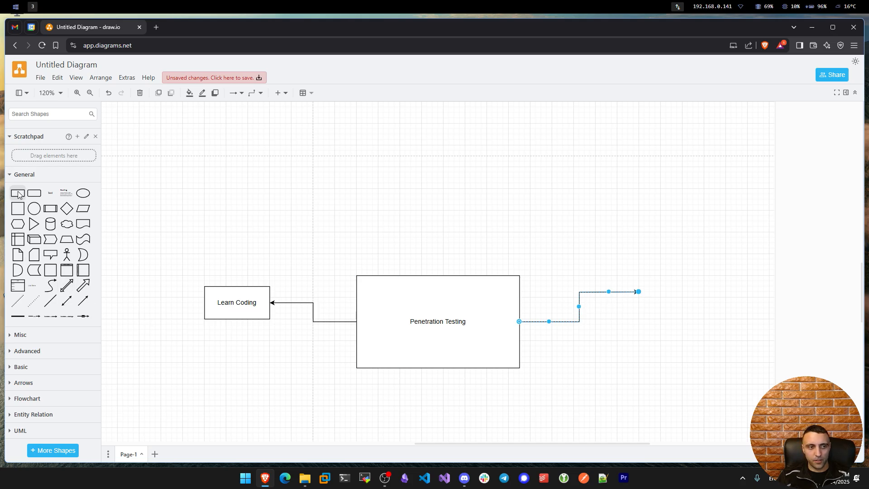
Add a 'Network' box to the right, linked by an arrow from 'Penetration Testing'.
type("Netw")
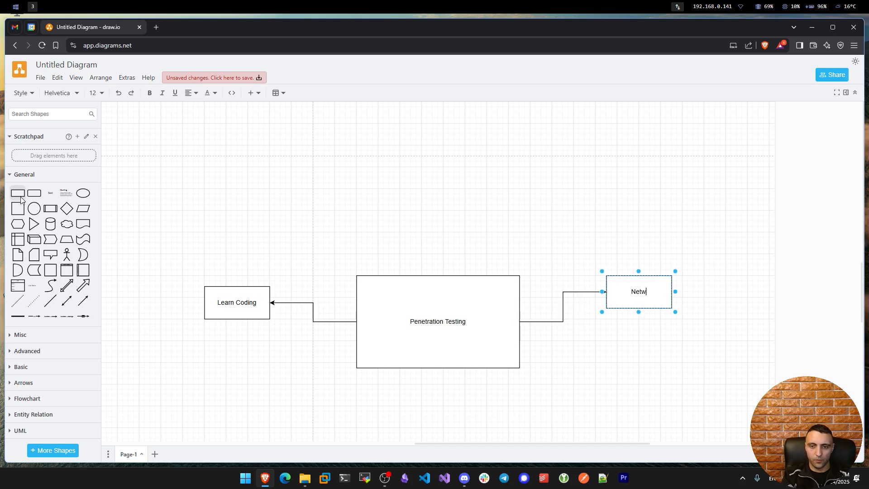
left_click(251, 247)
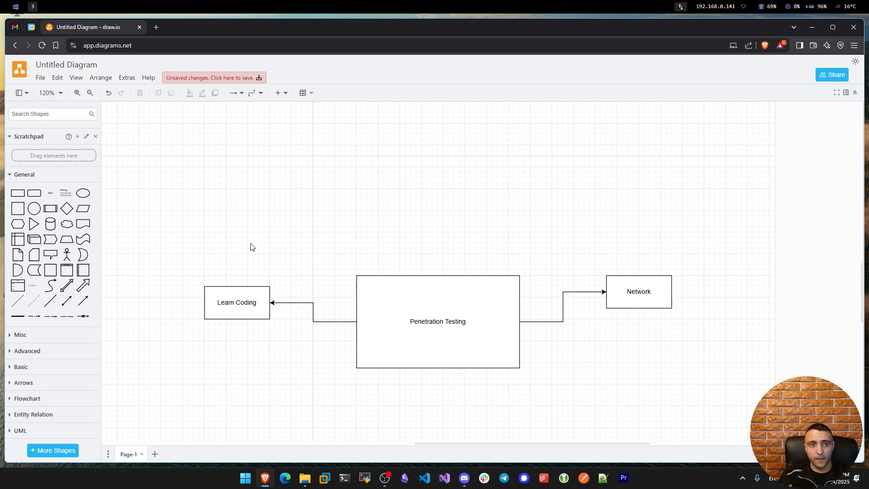
mouse_move(327, 233)
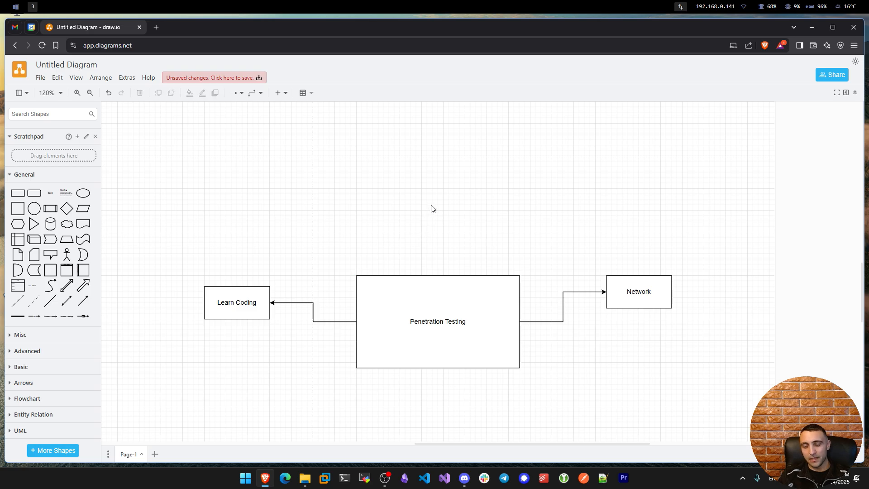
mouse_move(453, 222)
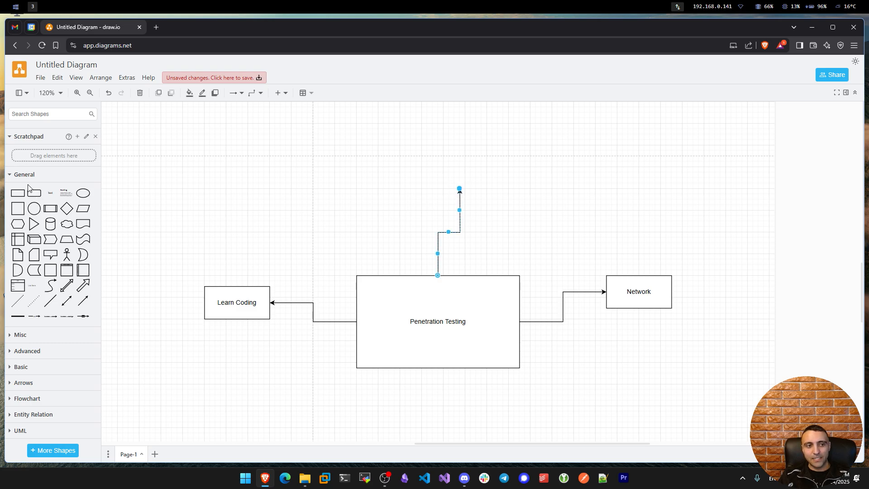
Add a 'Sysadmin' box above, linked by an arrow from 'Penetration Testing'.
type("Sysadmin")
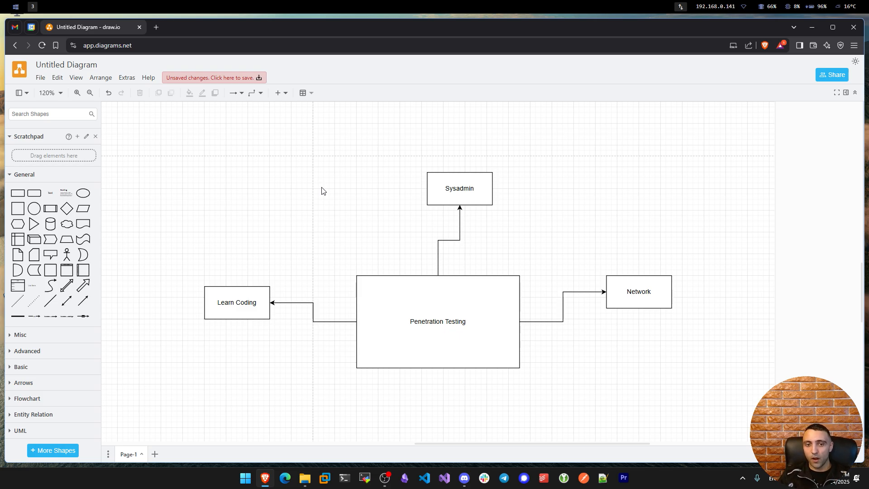
mouse_move(547, 206)
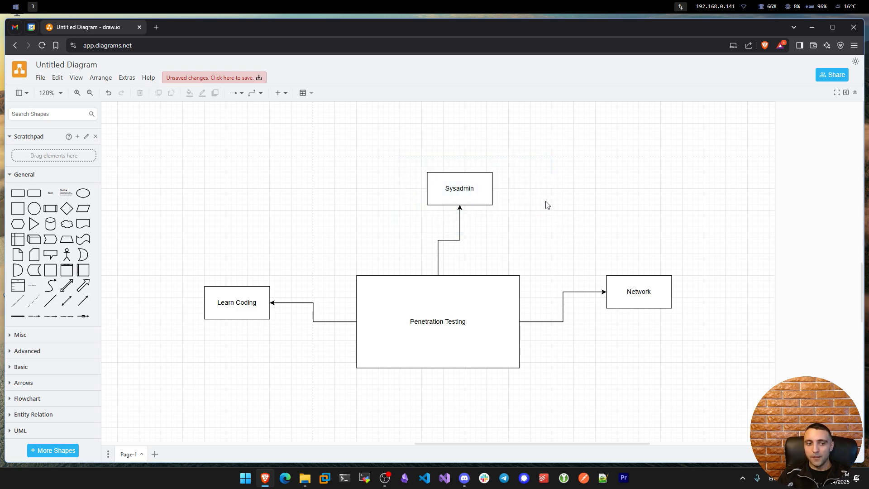
left_click(459, 188)
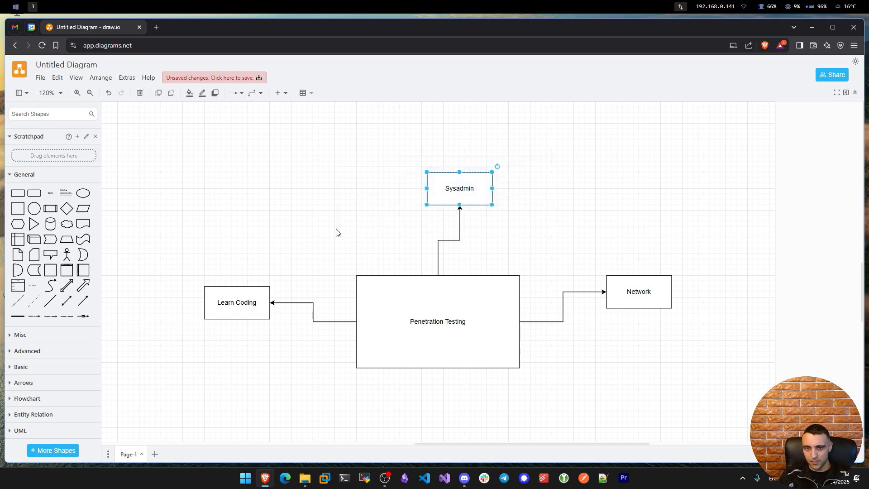
left_click(638, 291)
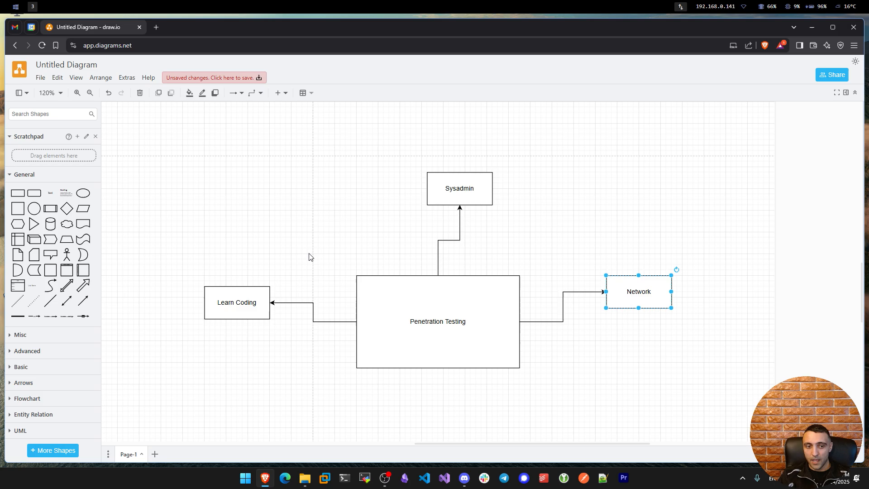
left_click(237, 302)
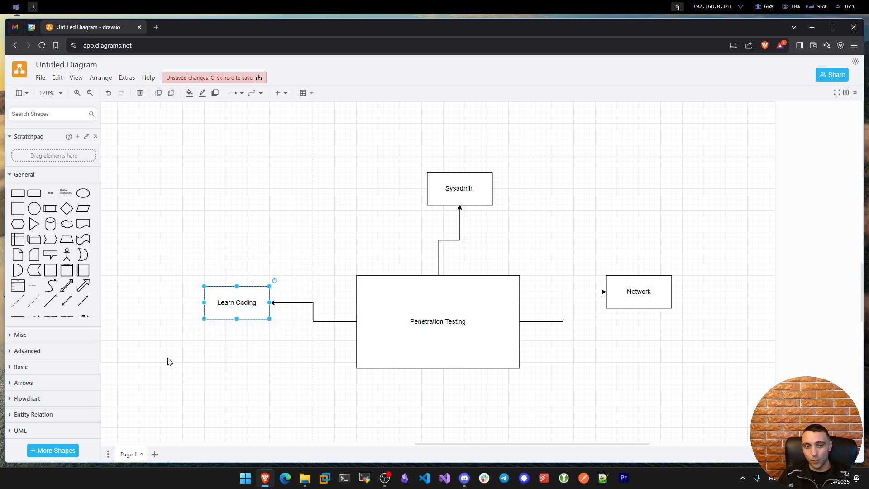
mouse_move(318, 238)
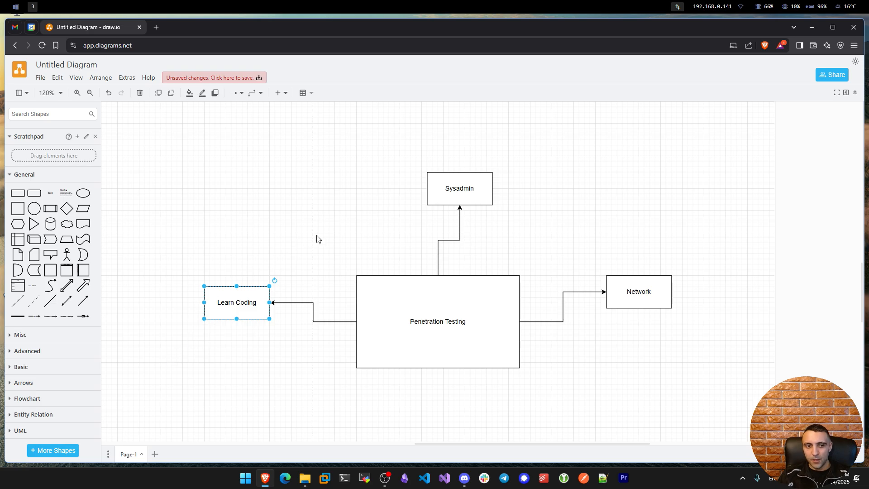
mouse_move(175, 350)
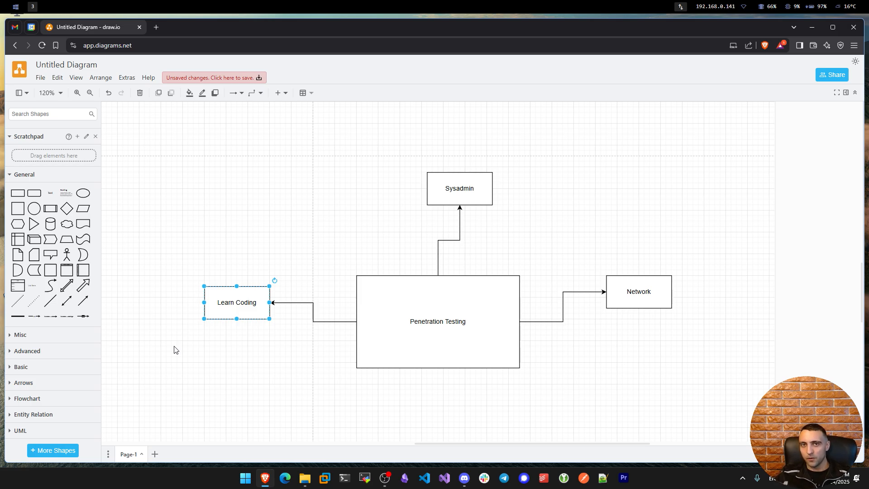
left_click(459, 188)
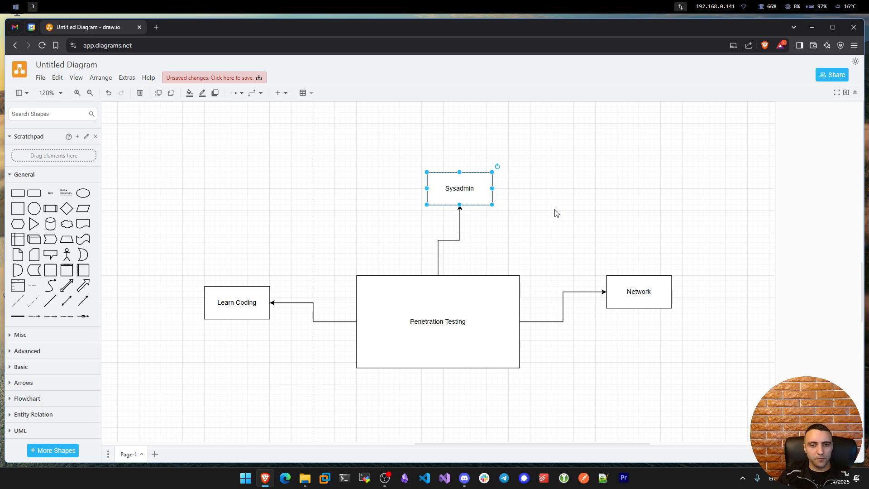
mouse_move(517, 187)
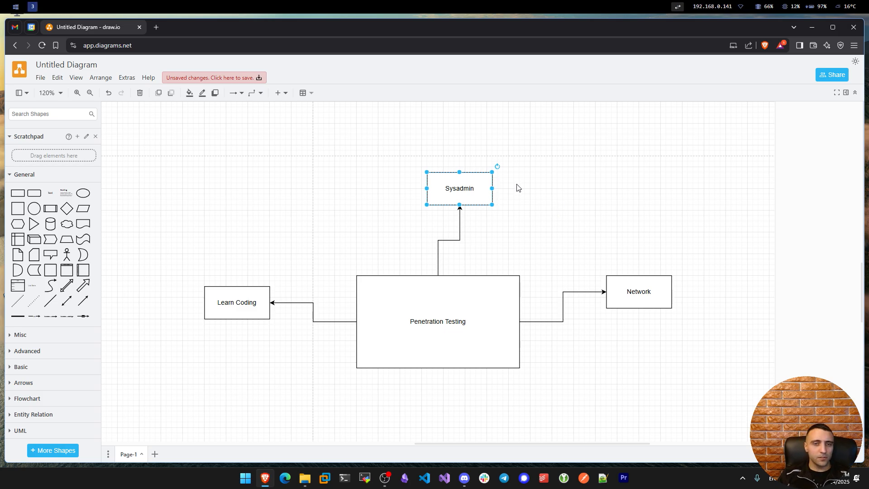
mouse_move(526, 209)
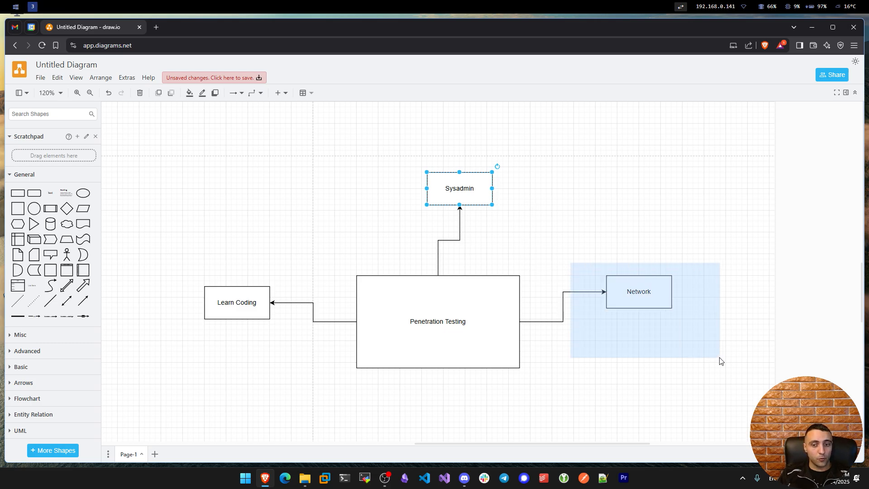
left_click(638, 291)
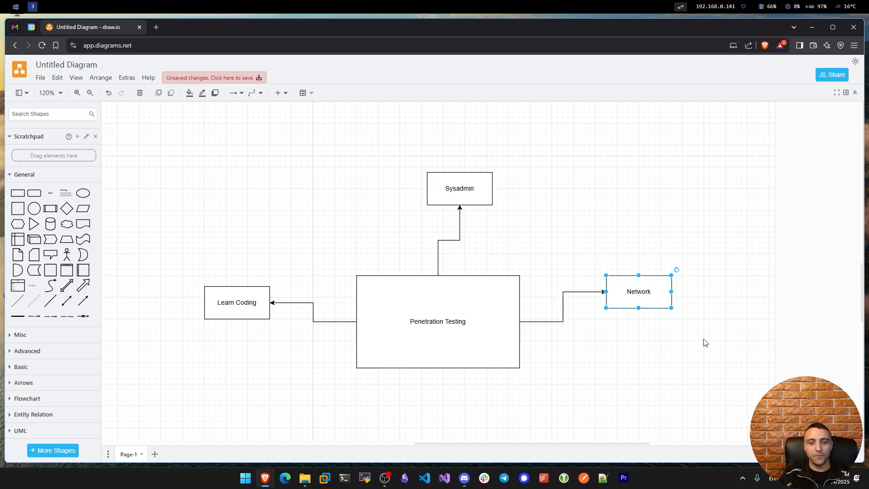
left_click(437, 320)
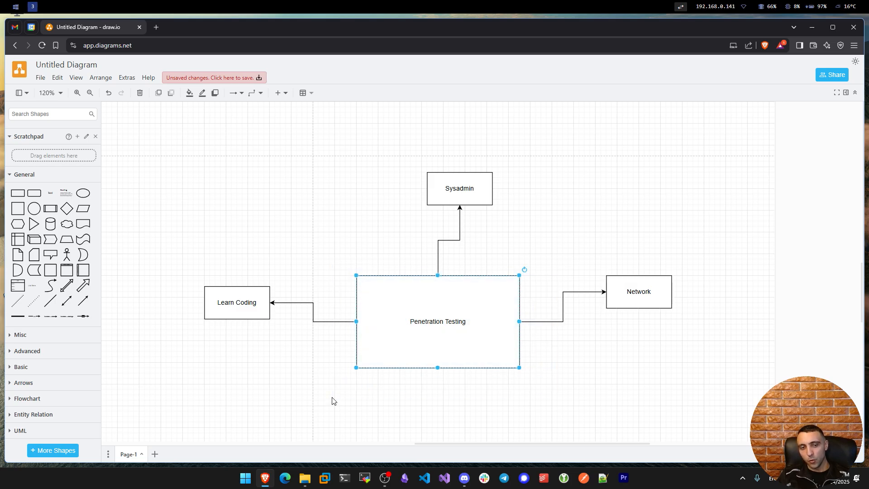
mouse_move(338, 335)
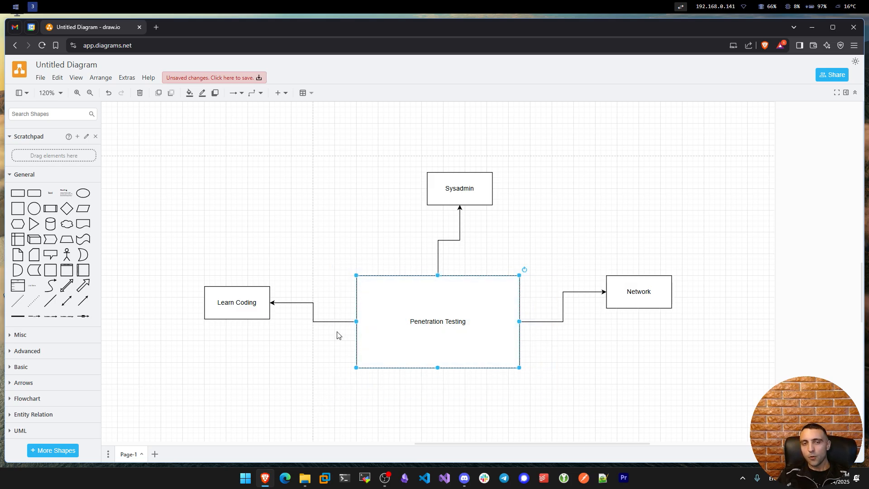
mouse_move(340, 329)
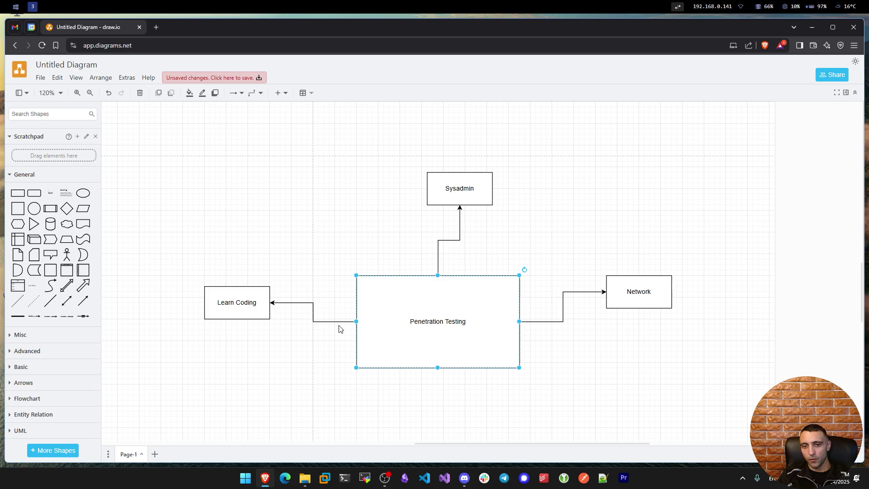
mouse_move(358, 254)
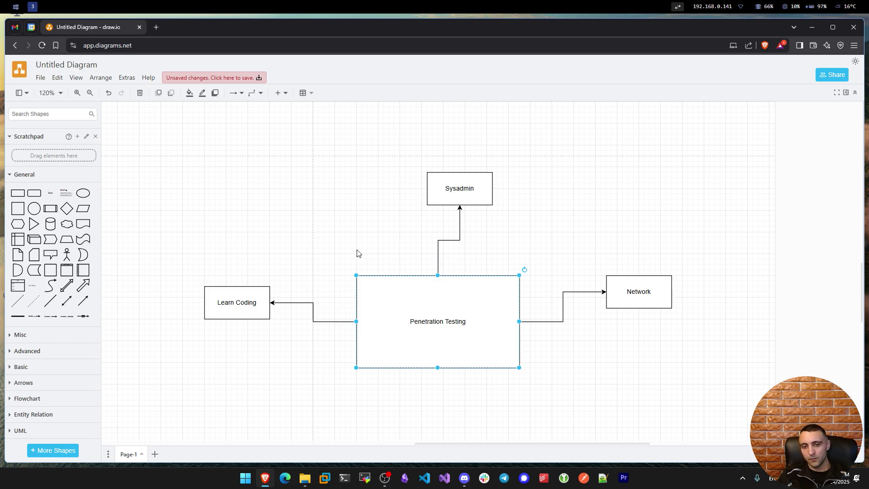
mouse_move(334, 260)
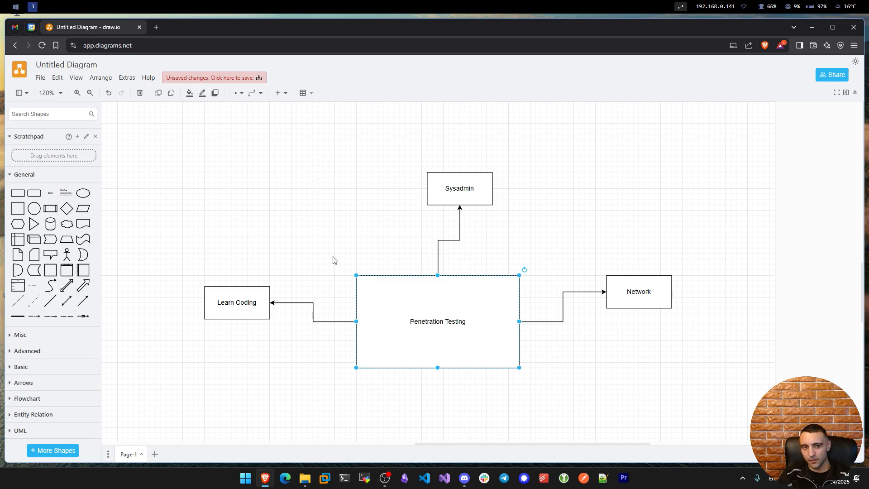
left_click(338, 254)
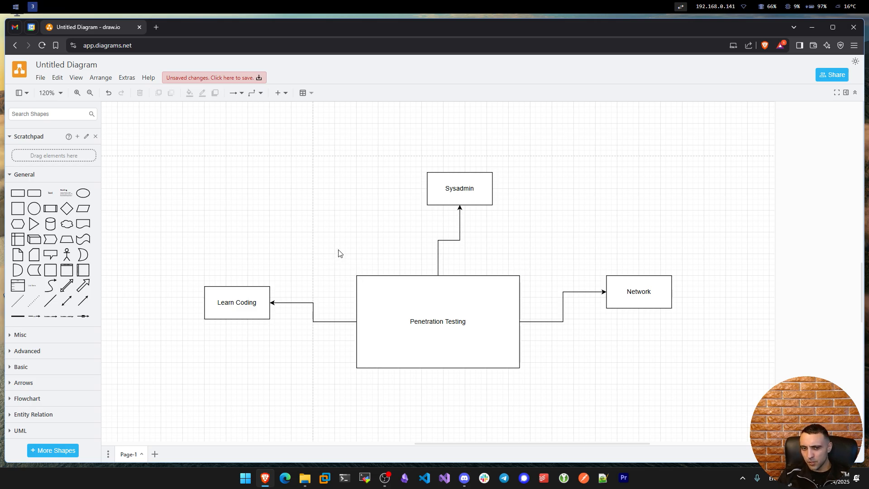
mouse_move(338, 260)
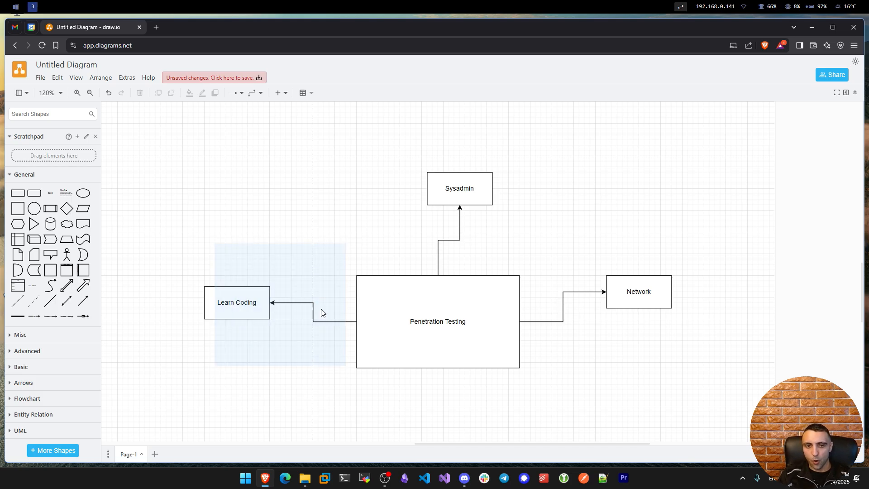
left_click(638, 291)
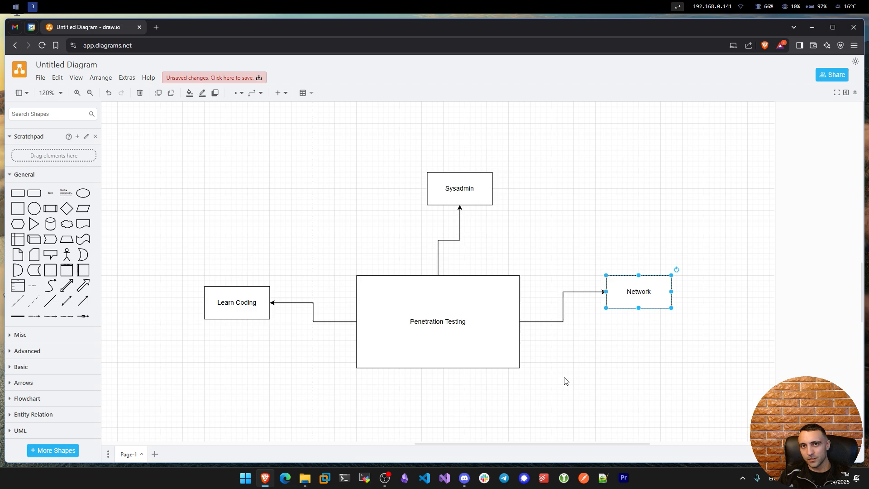
left_click(437, 320)
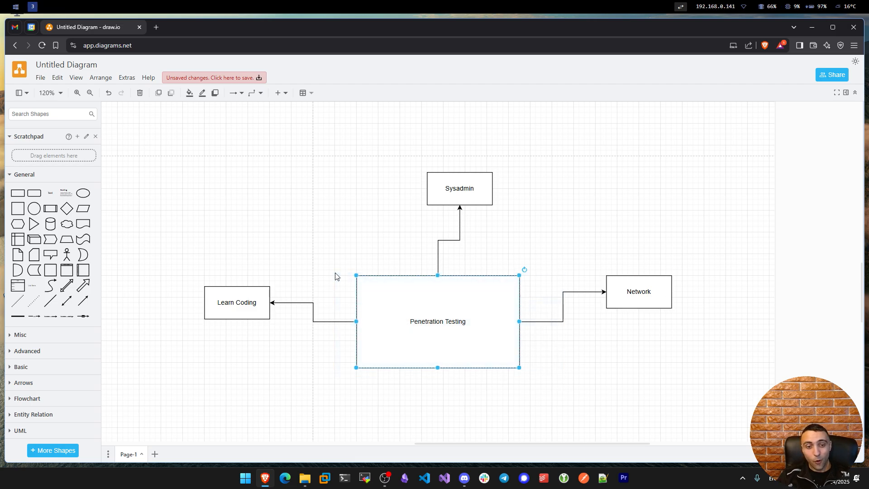
mouse_move(528, 161)
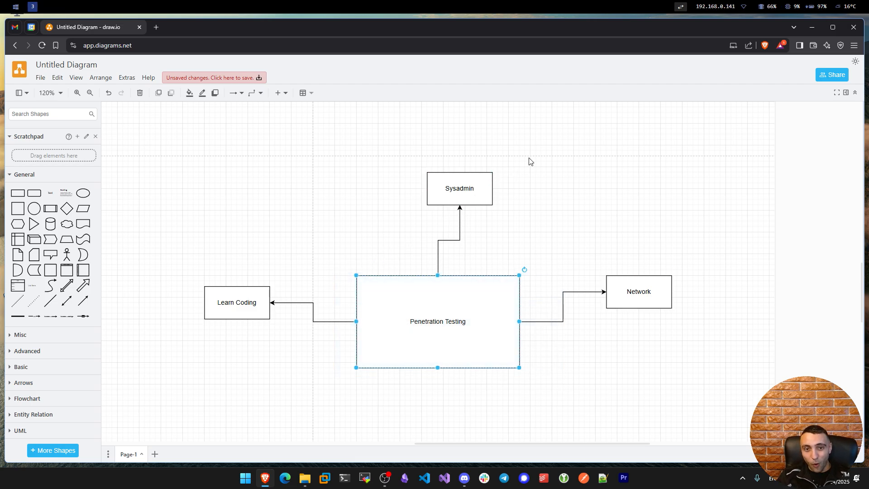
left_click(638, 292)
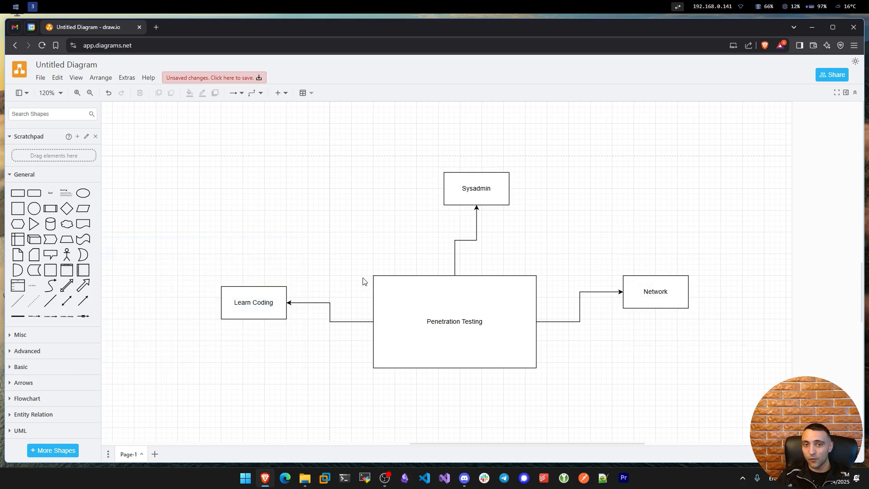
mouse_move(575, 209)
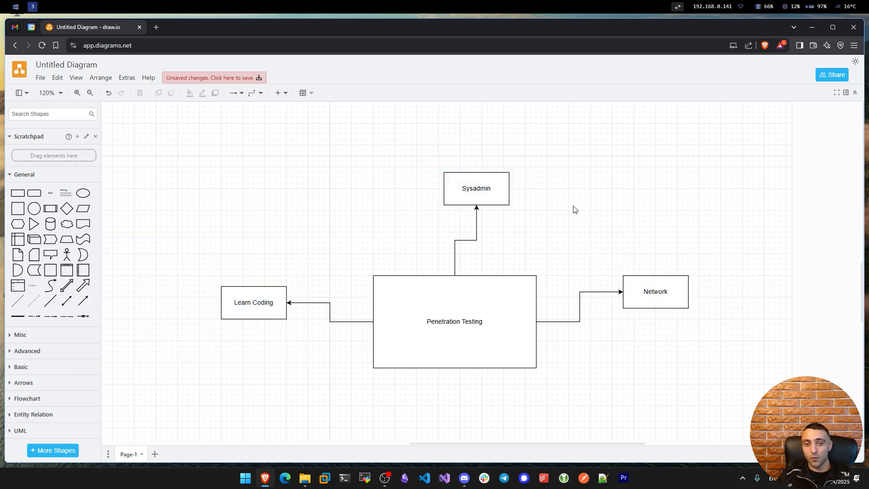
mouse_move(586, 271)
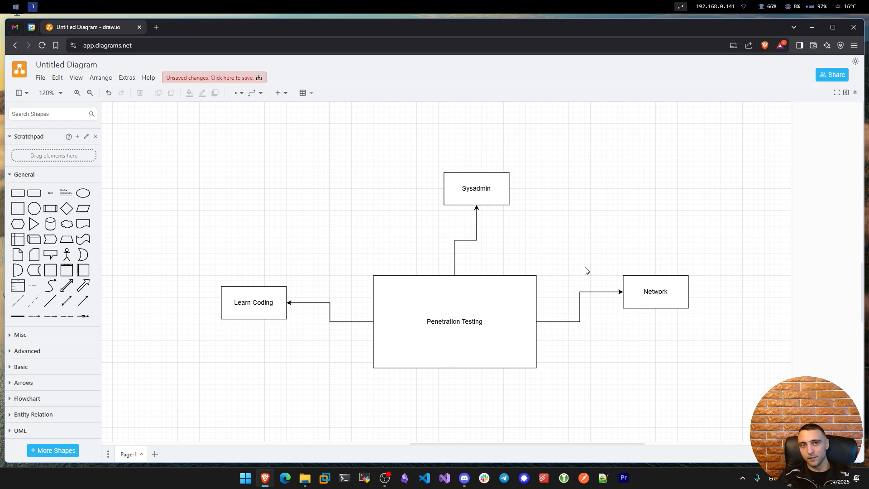
mouse_move(579, 269)
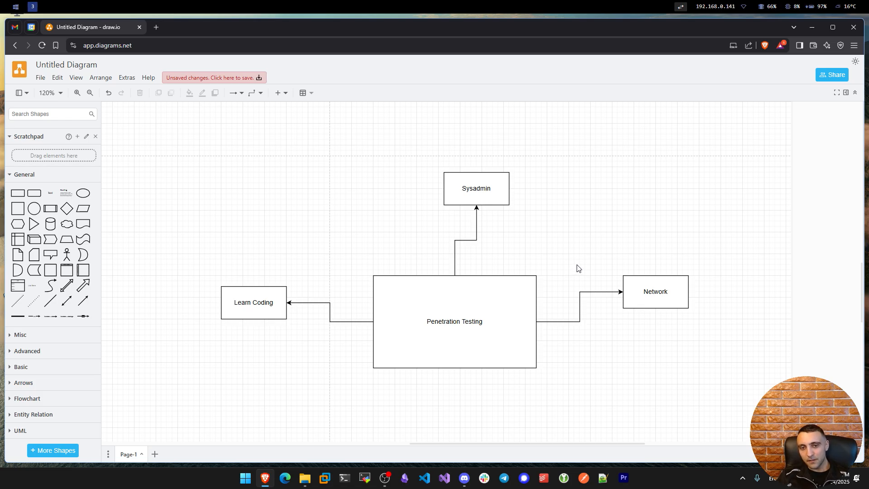
mouse_move(577, 265)
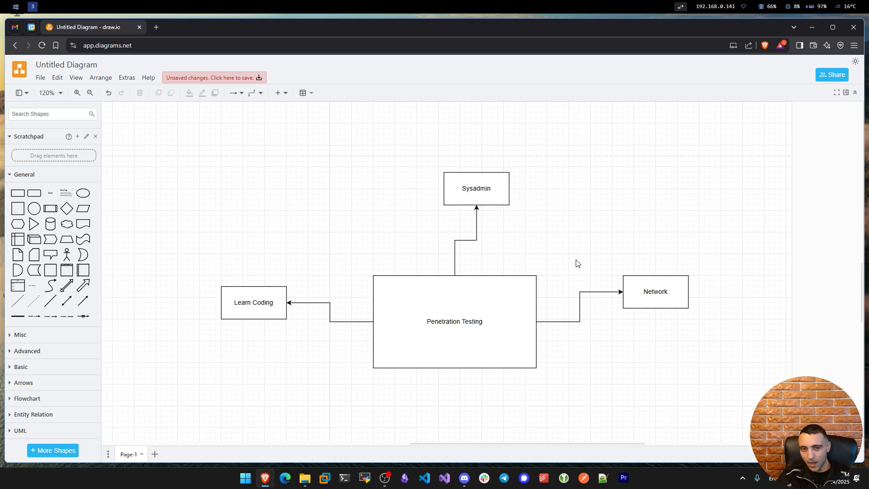
mouse_move(542, 195)
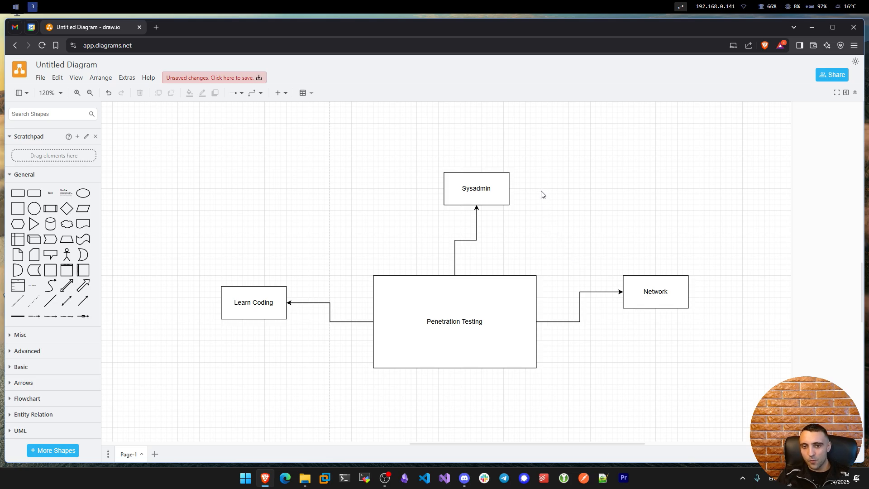
mouse_move(537, 171)
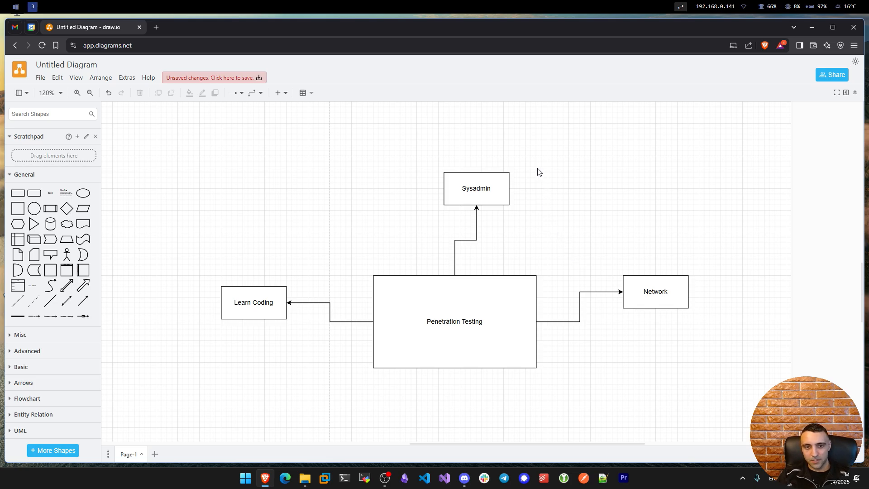
left_click(655, 291)
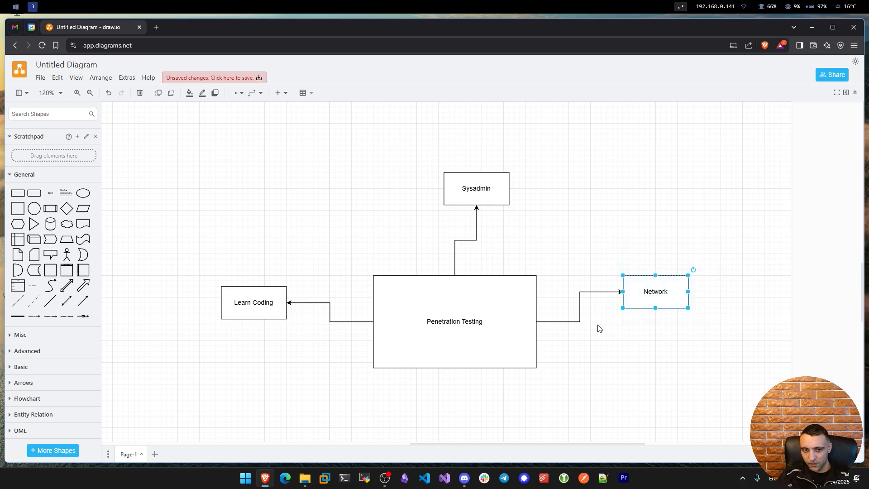
left_click(254, 302)
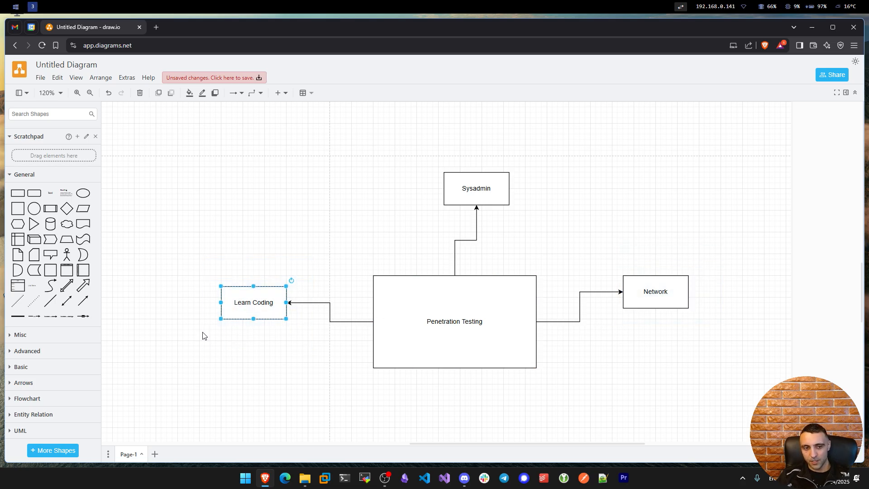
mouse_move(277, 239)
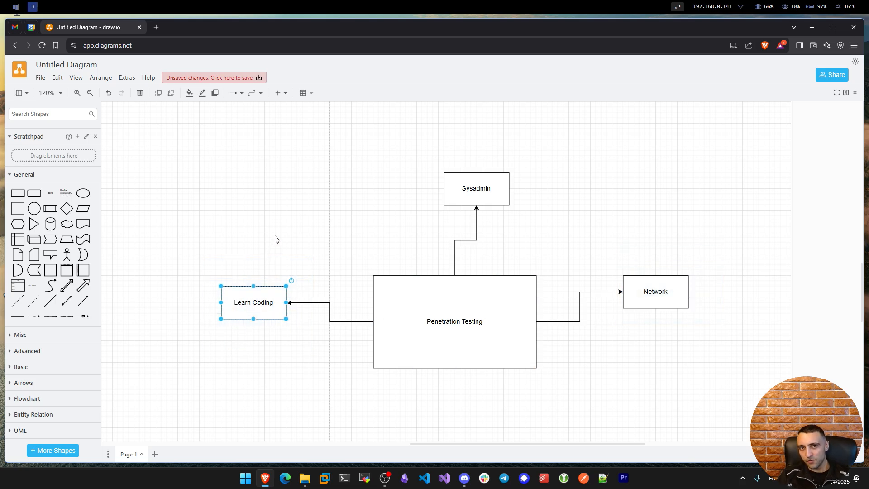
mouse_move(362, 278)
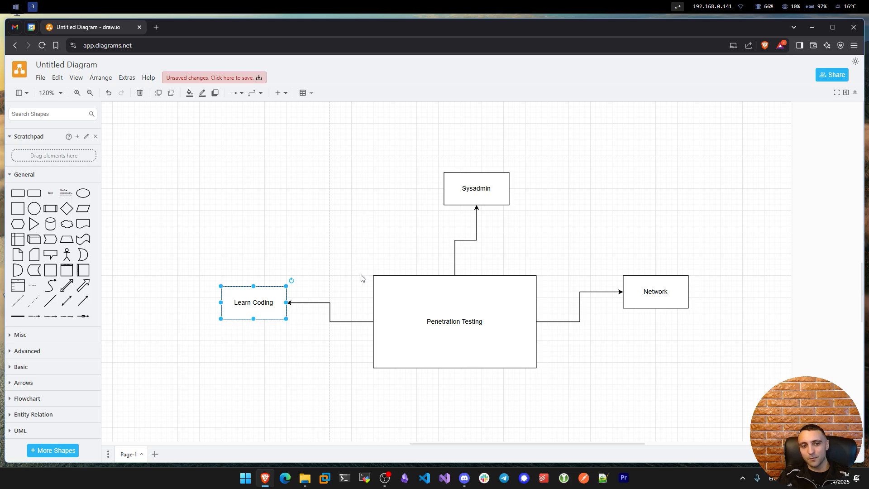
mouse_move(364, 276)
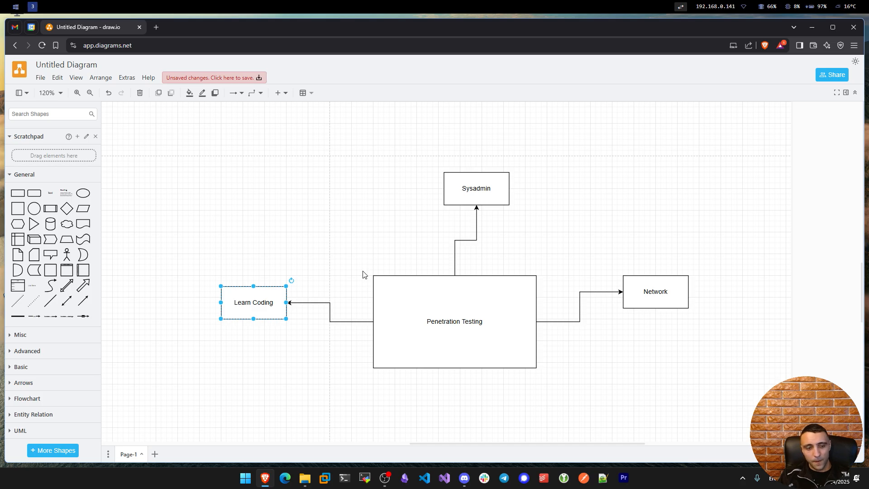
mouse_move(538, 184)
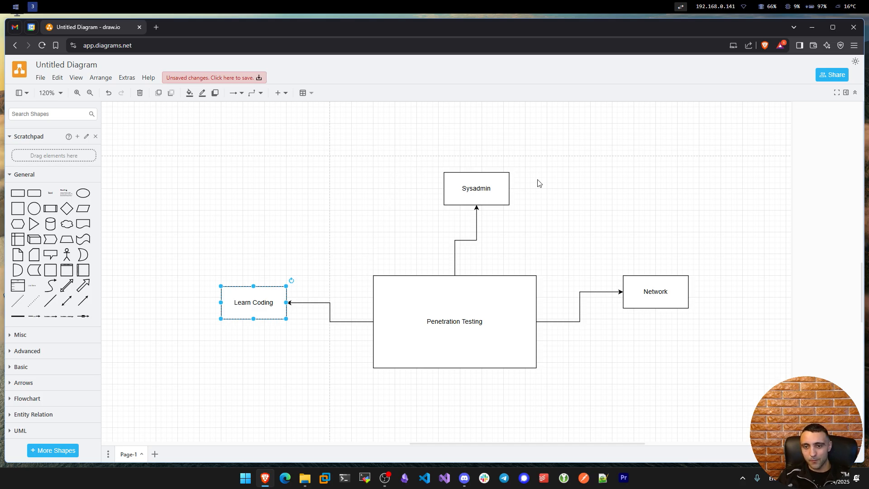
left_click(674, 341)
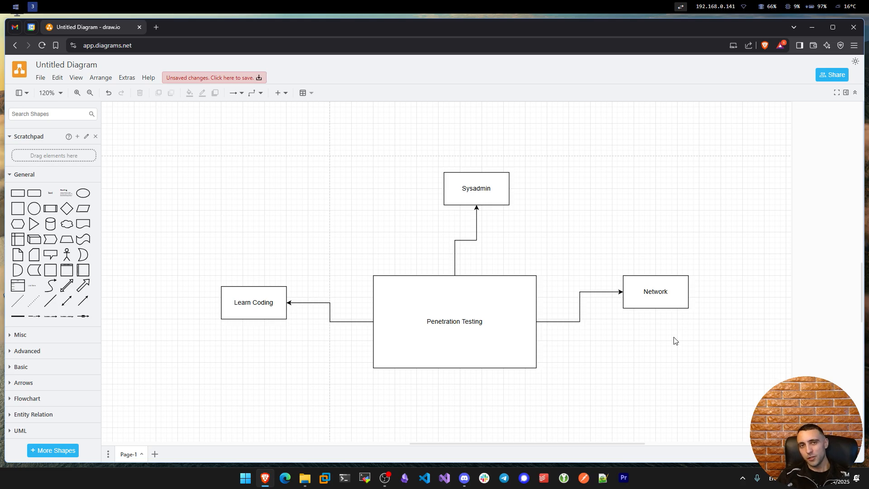
mouse_move(659, 328)
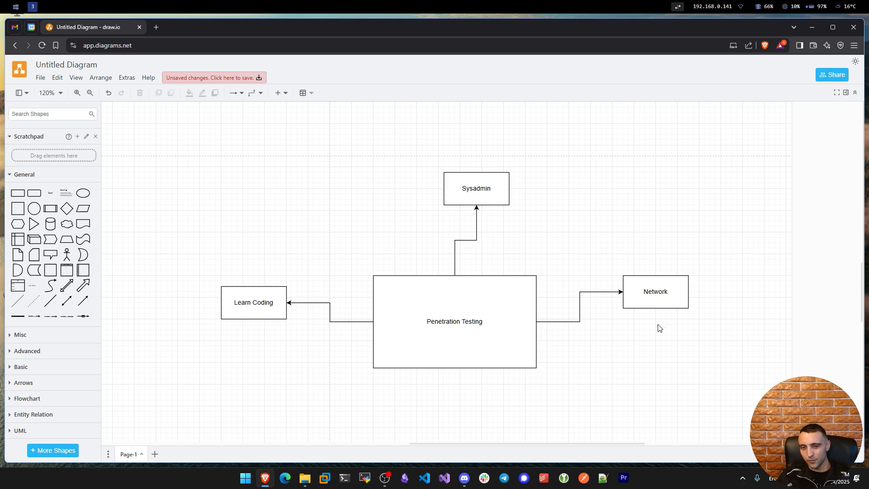
left_click(454, 320)
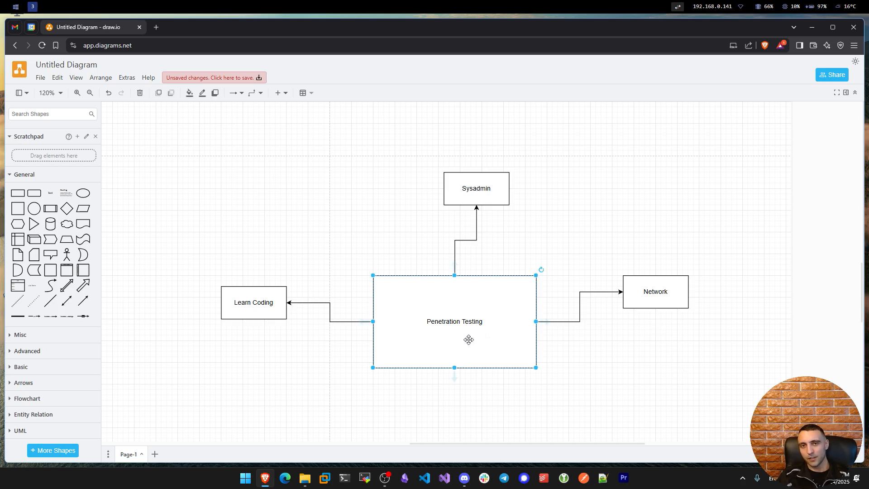